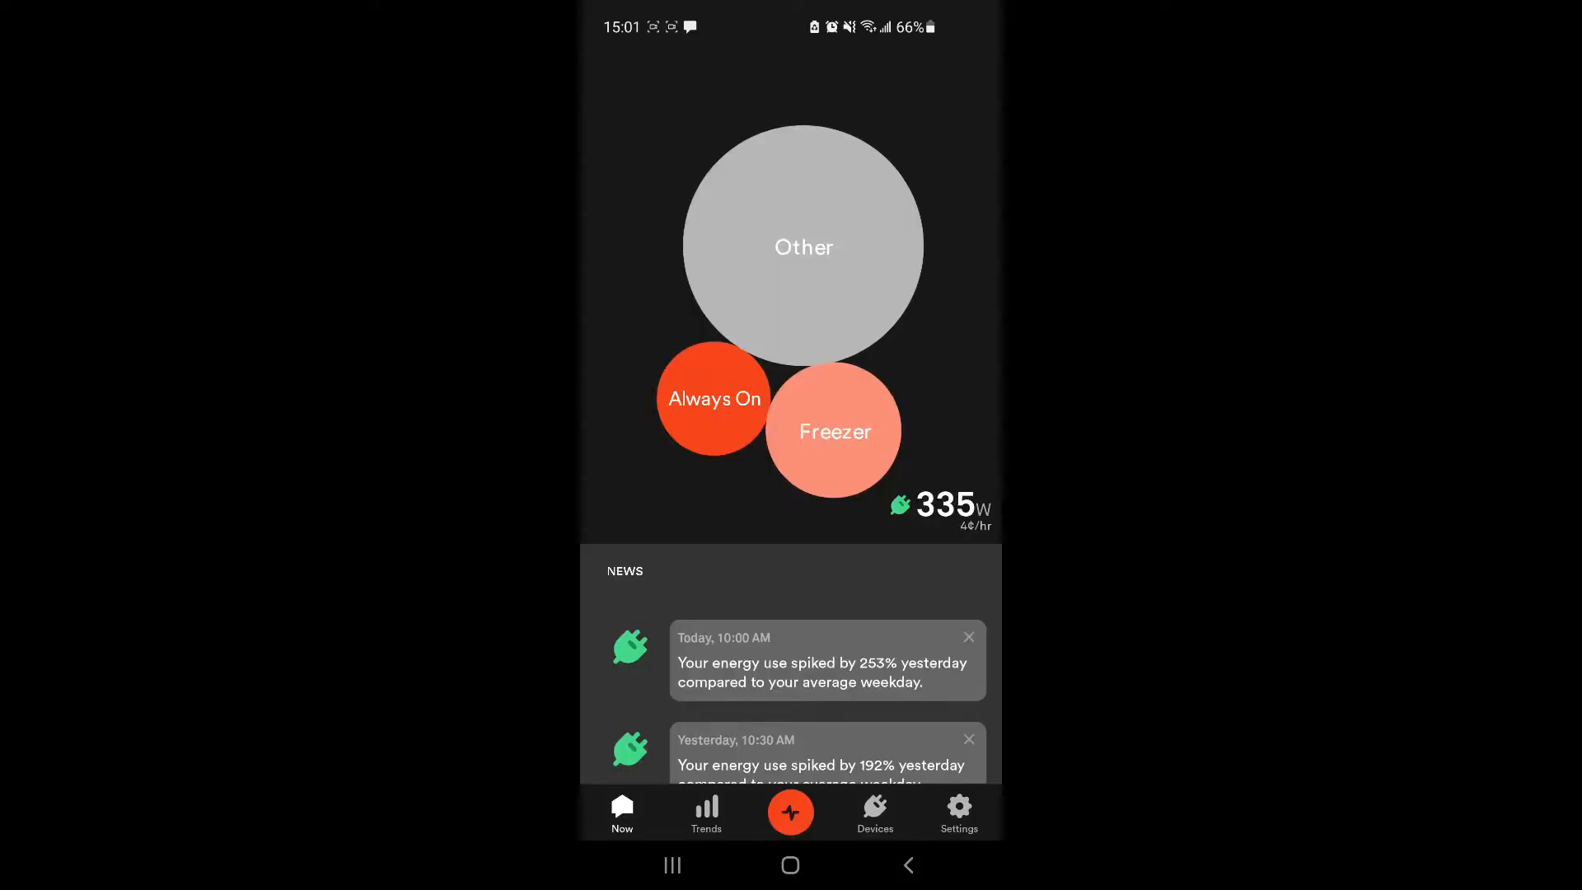
Step: Reach Dedicated Circuit Monitoring via Settings > My Home > Connected Devices
{"action": "left_click", "coordinate": [956, 812]}
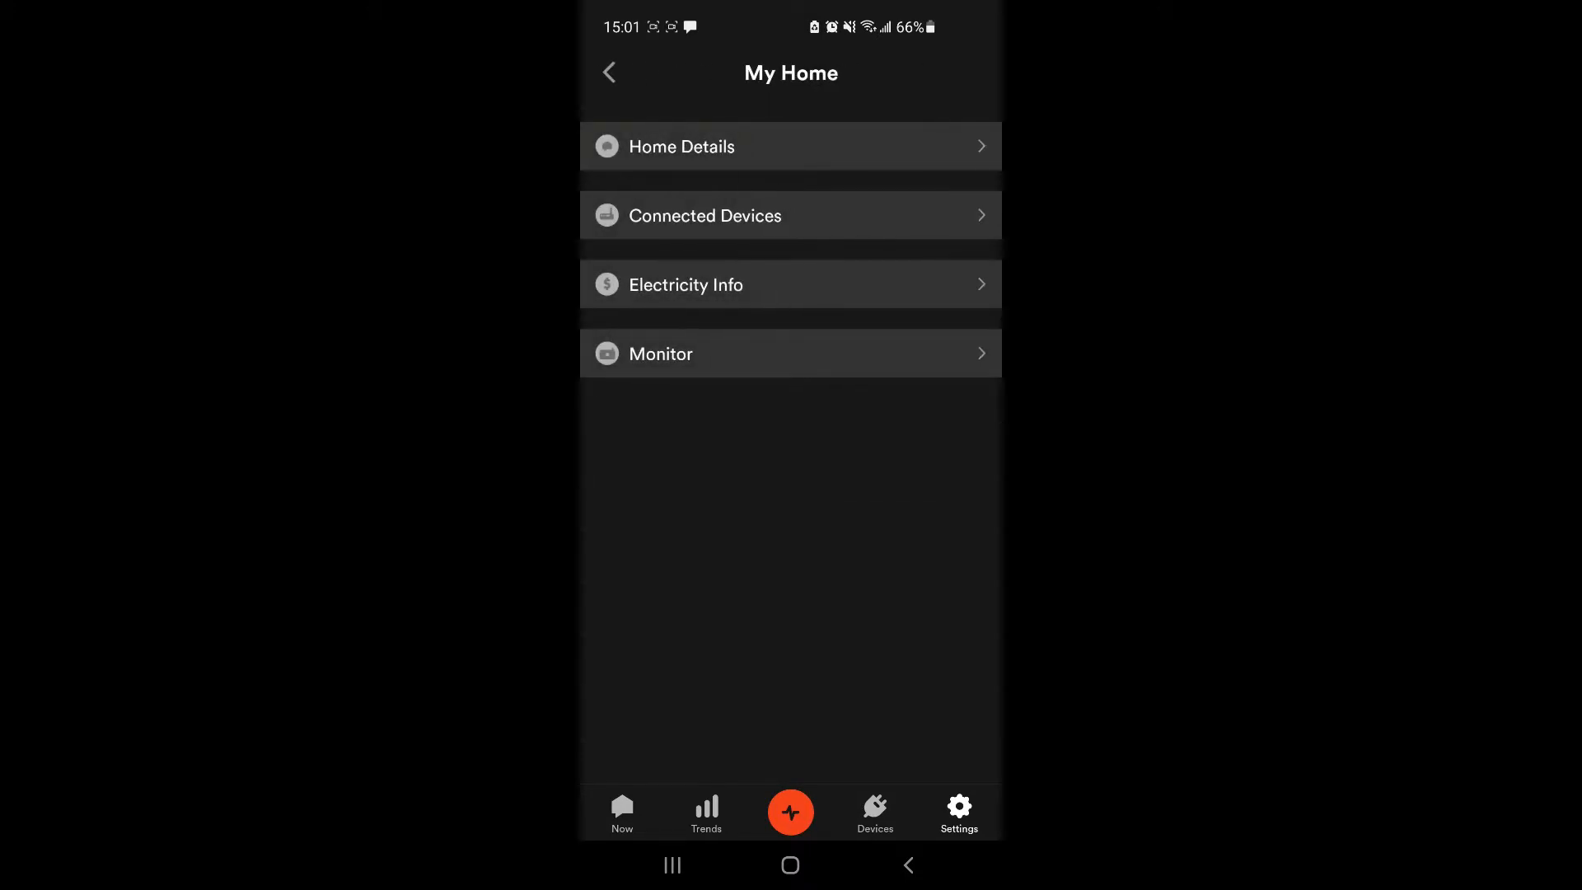
{"action": "left_click", "coordinate": [789, 214]}
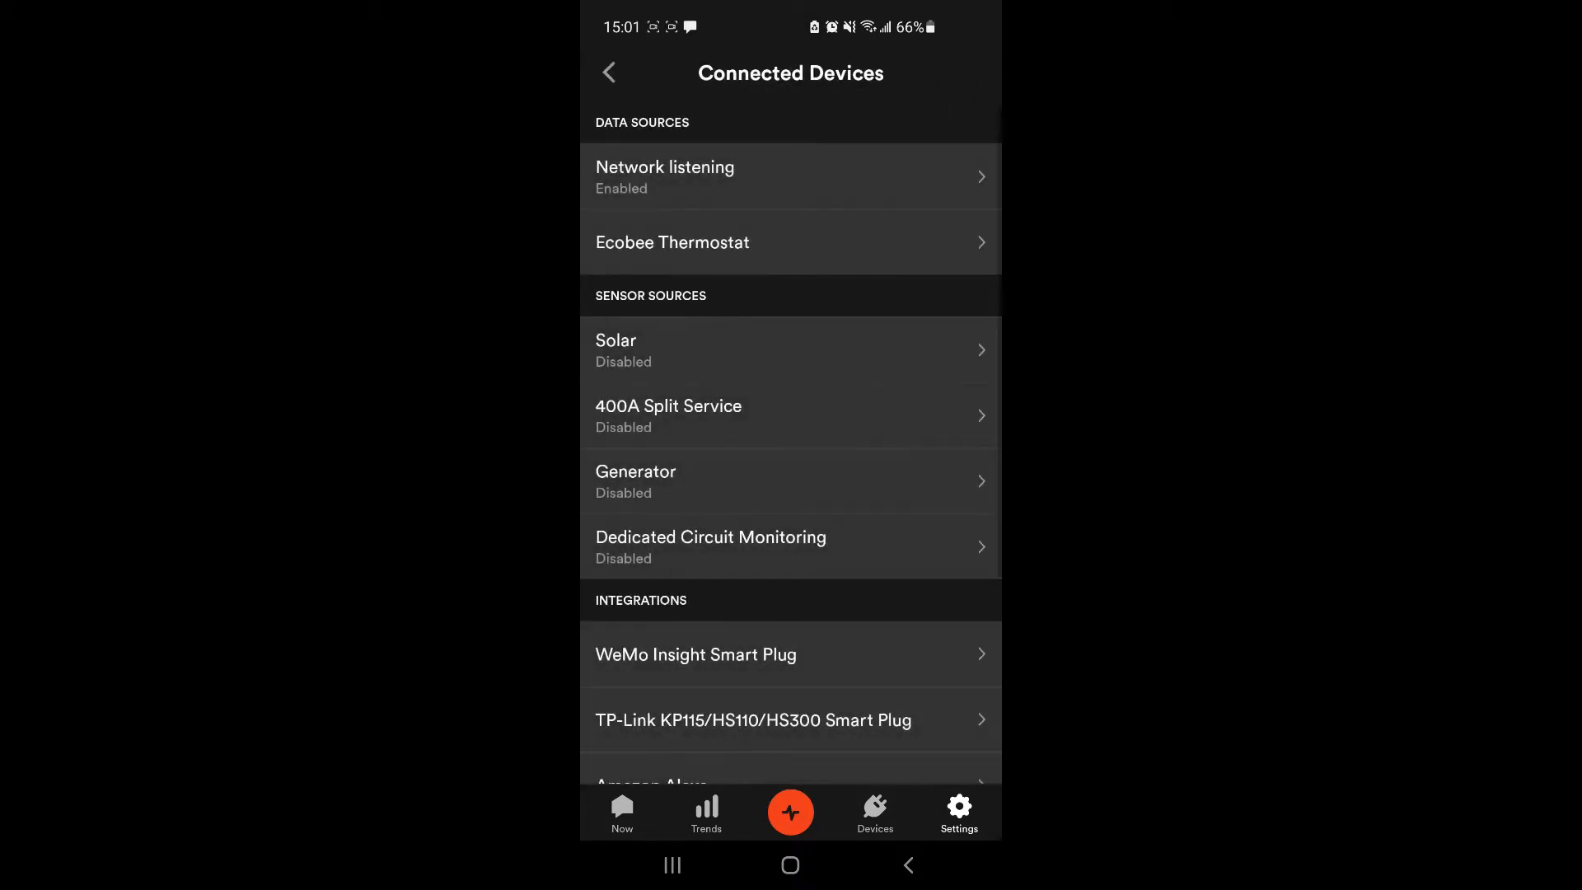
{"action": "left_click", "coordinate": [710, 545]}
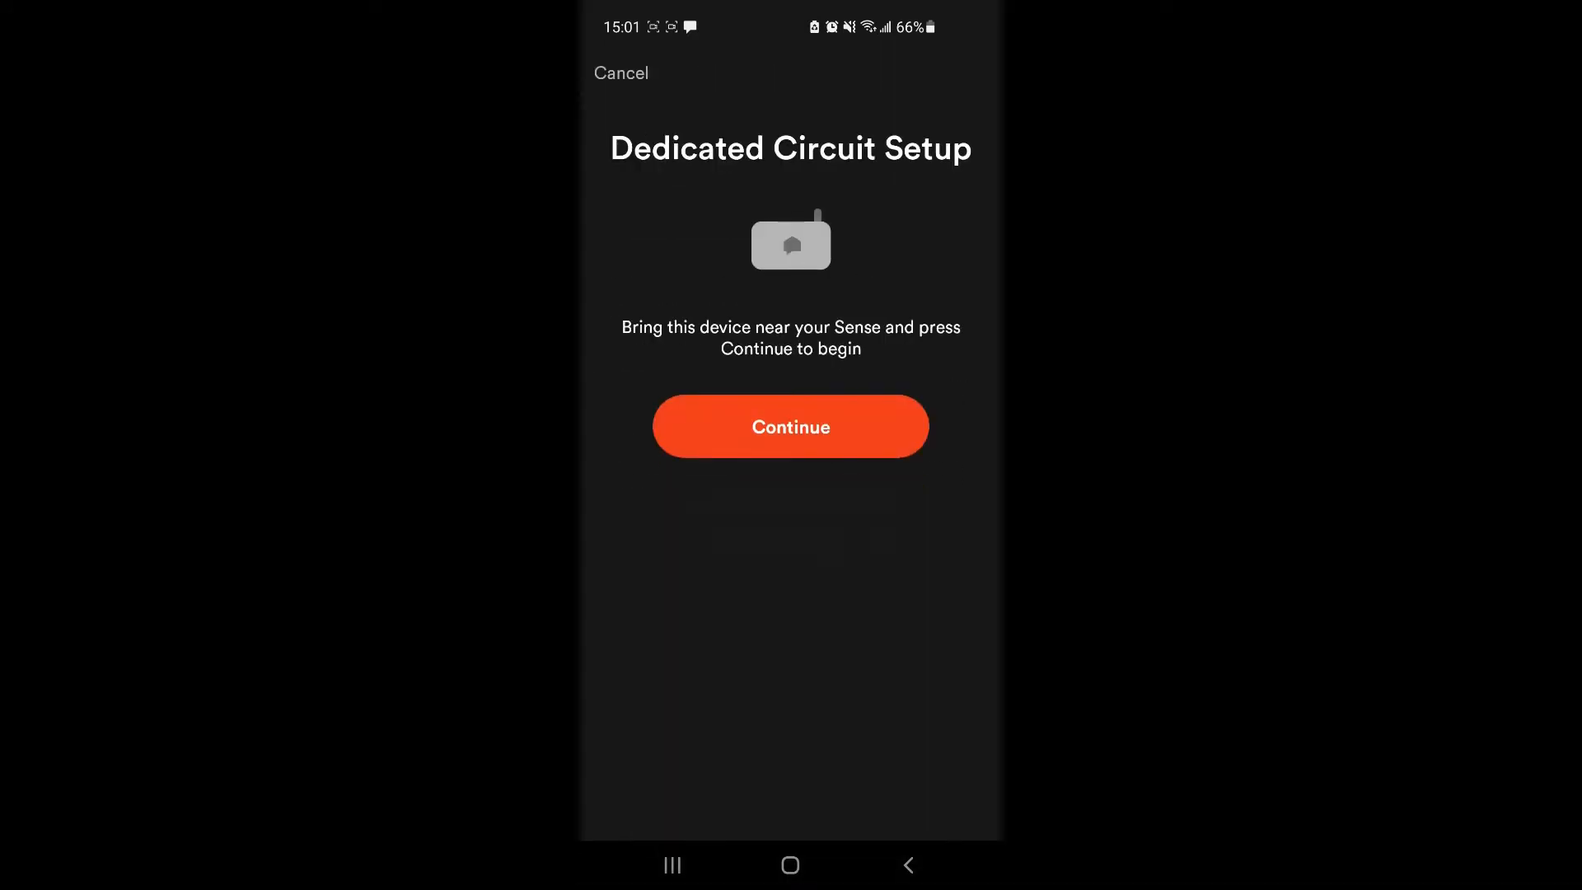
Step: Connect to the Sense monitor and choose '1 device' to reach the Circuit Details form
{"action": "left_click", "coordinate": [789, 425]}
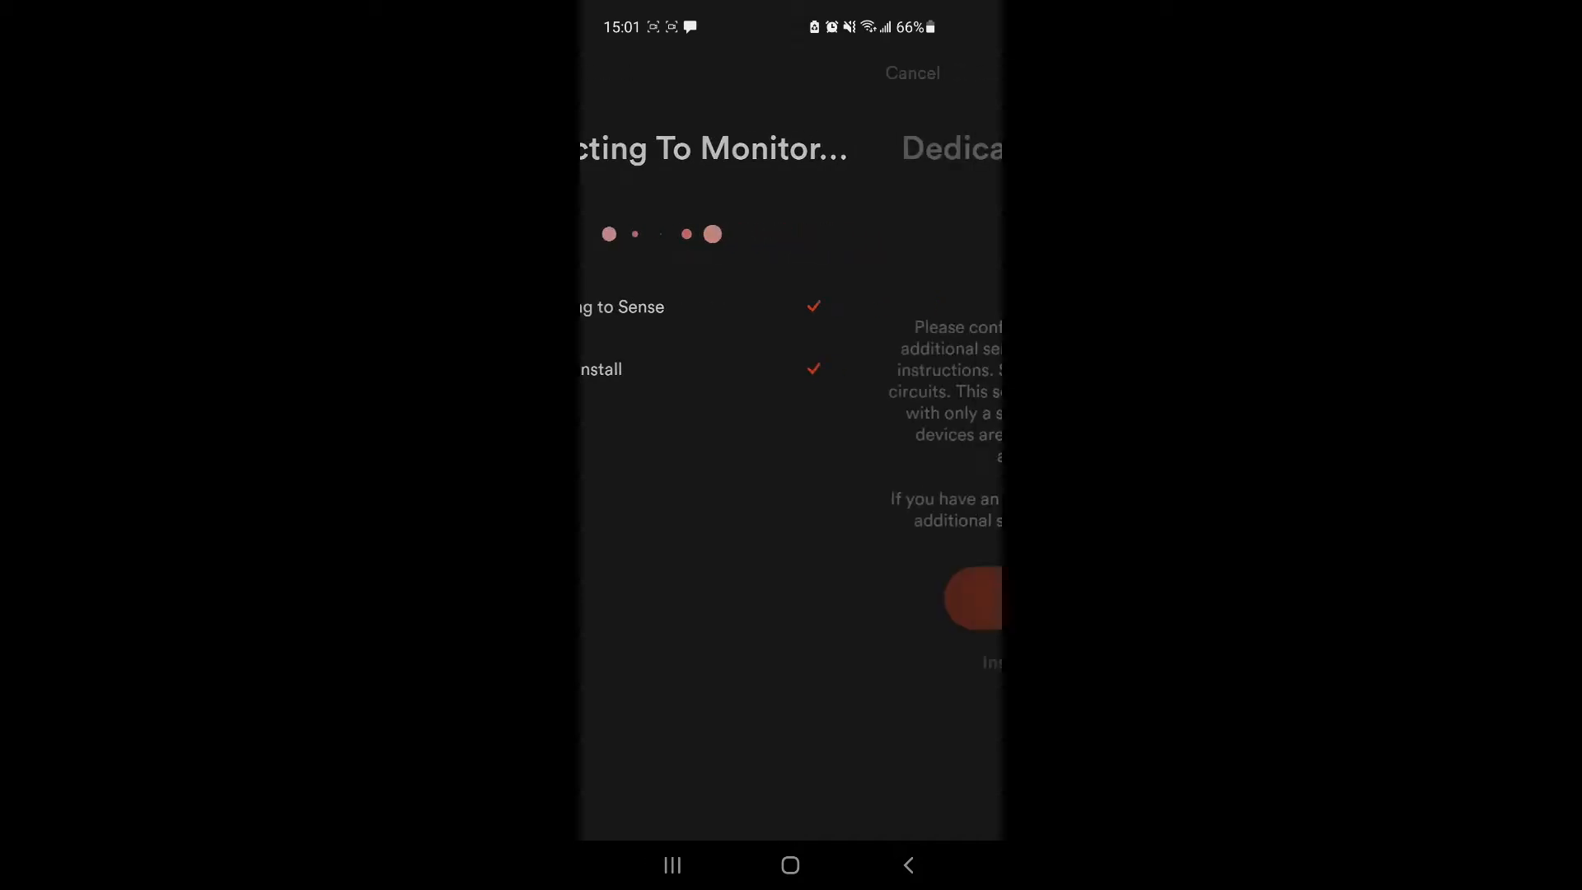
{"action": "scroll", "scroll_direction": "left", "scroll_amount": 3}
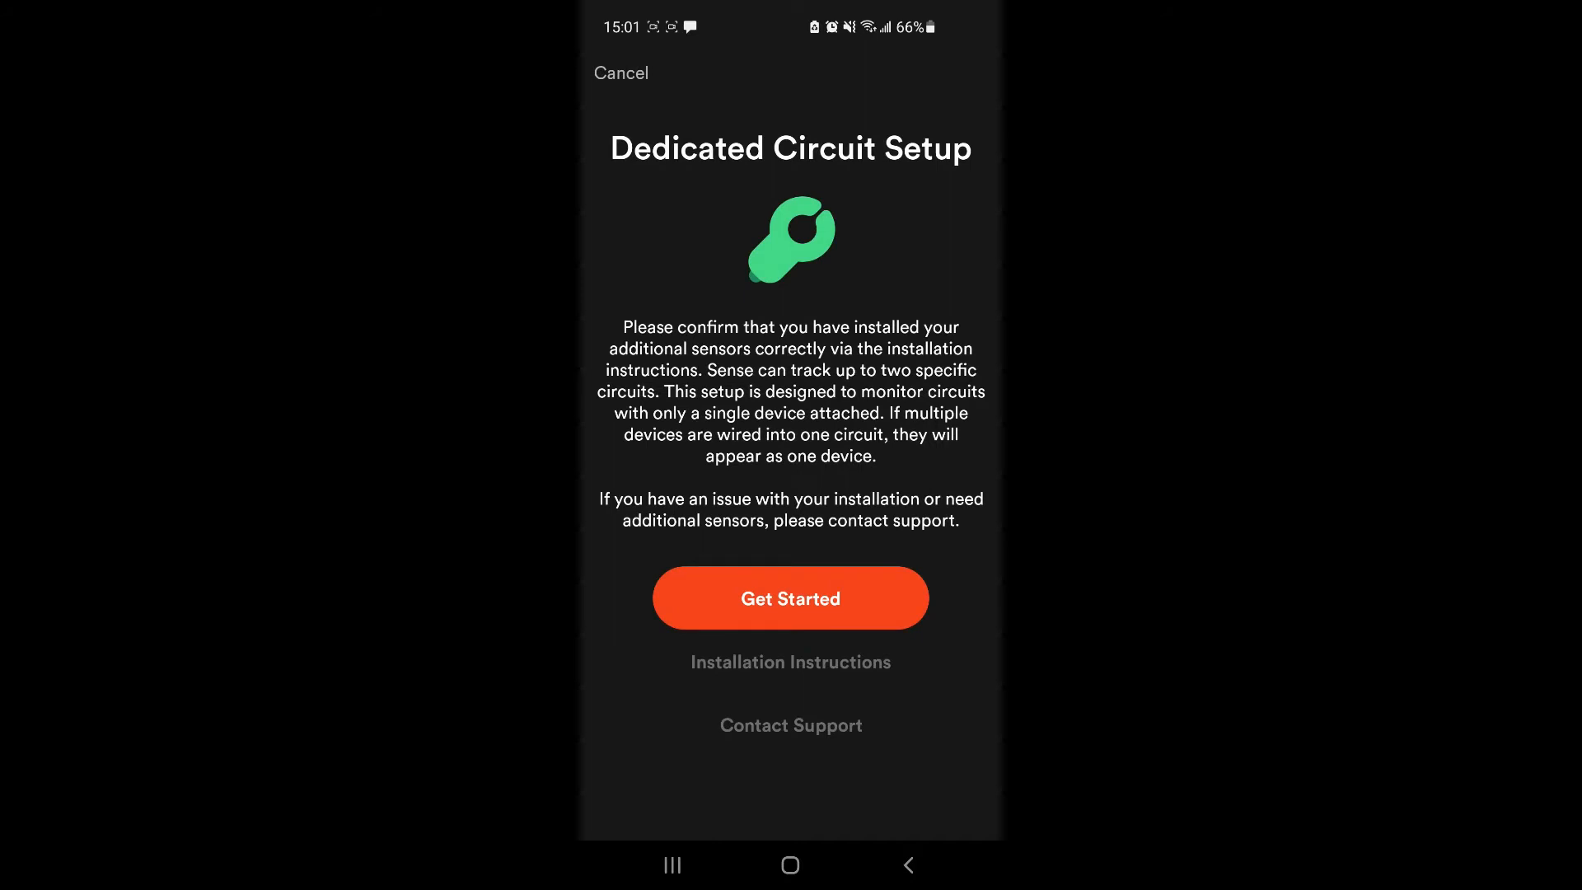
{"action": "left_click", "coordinate": [789, 596]}
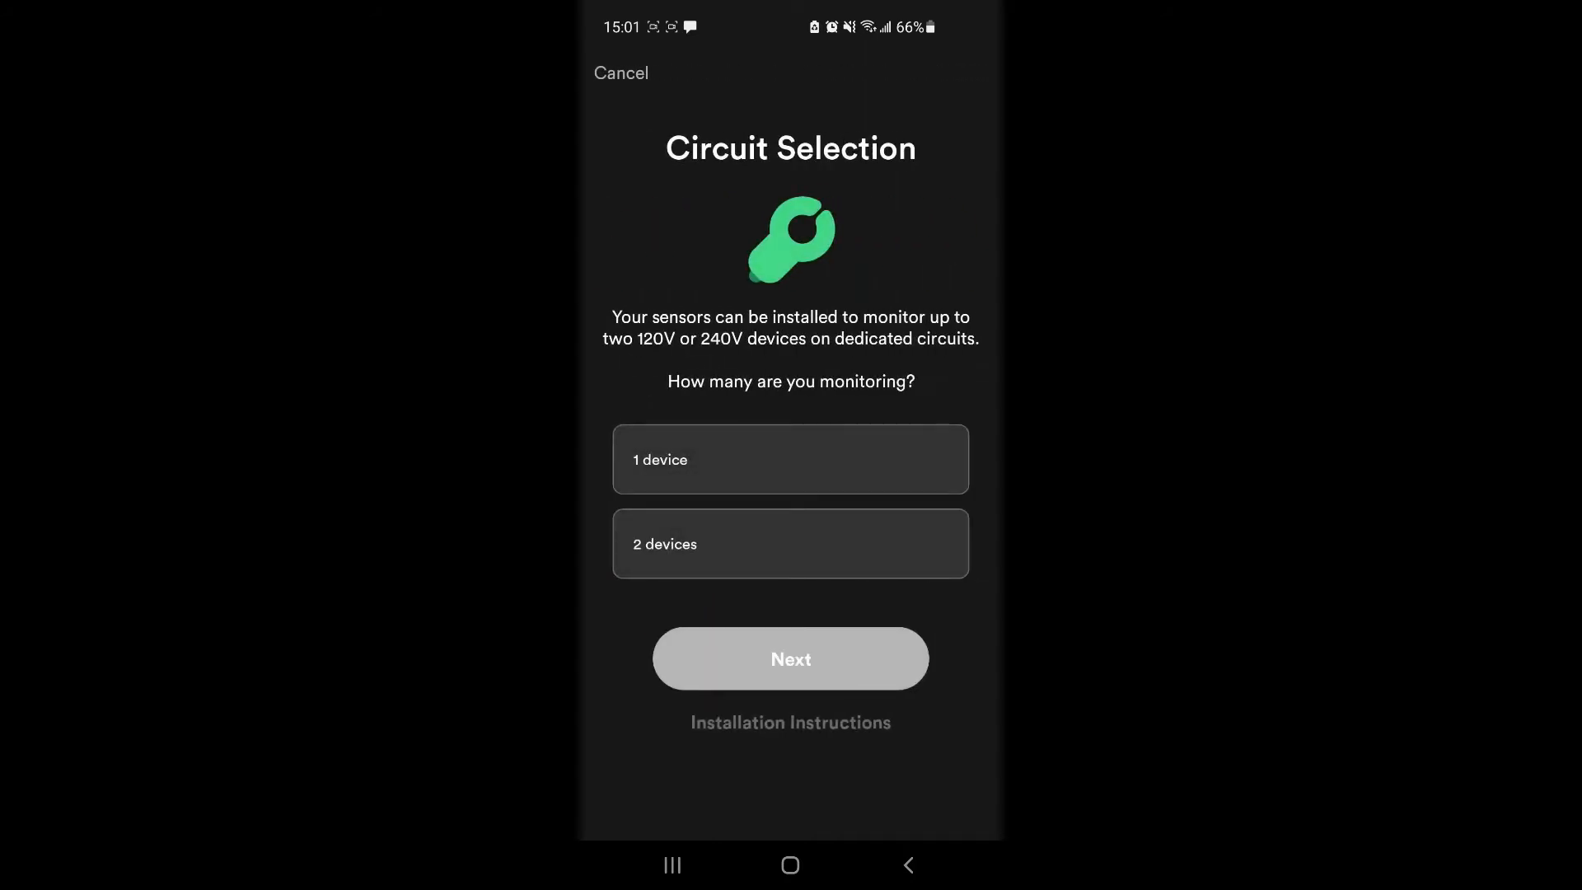
{"action": "left_click", "coordinate": [789, 459]}
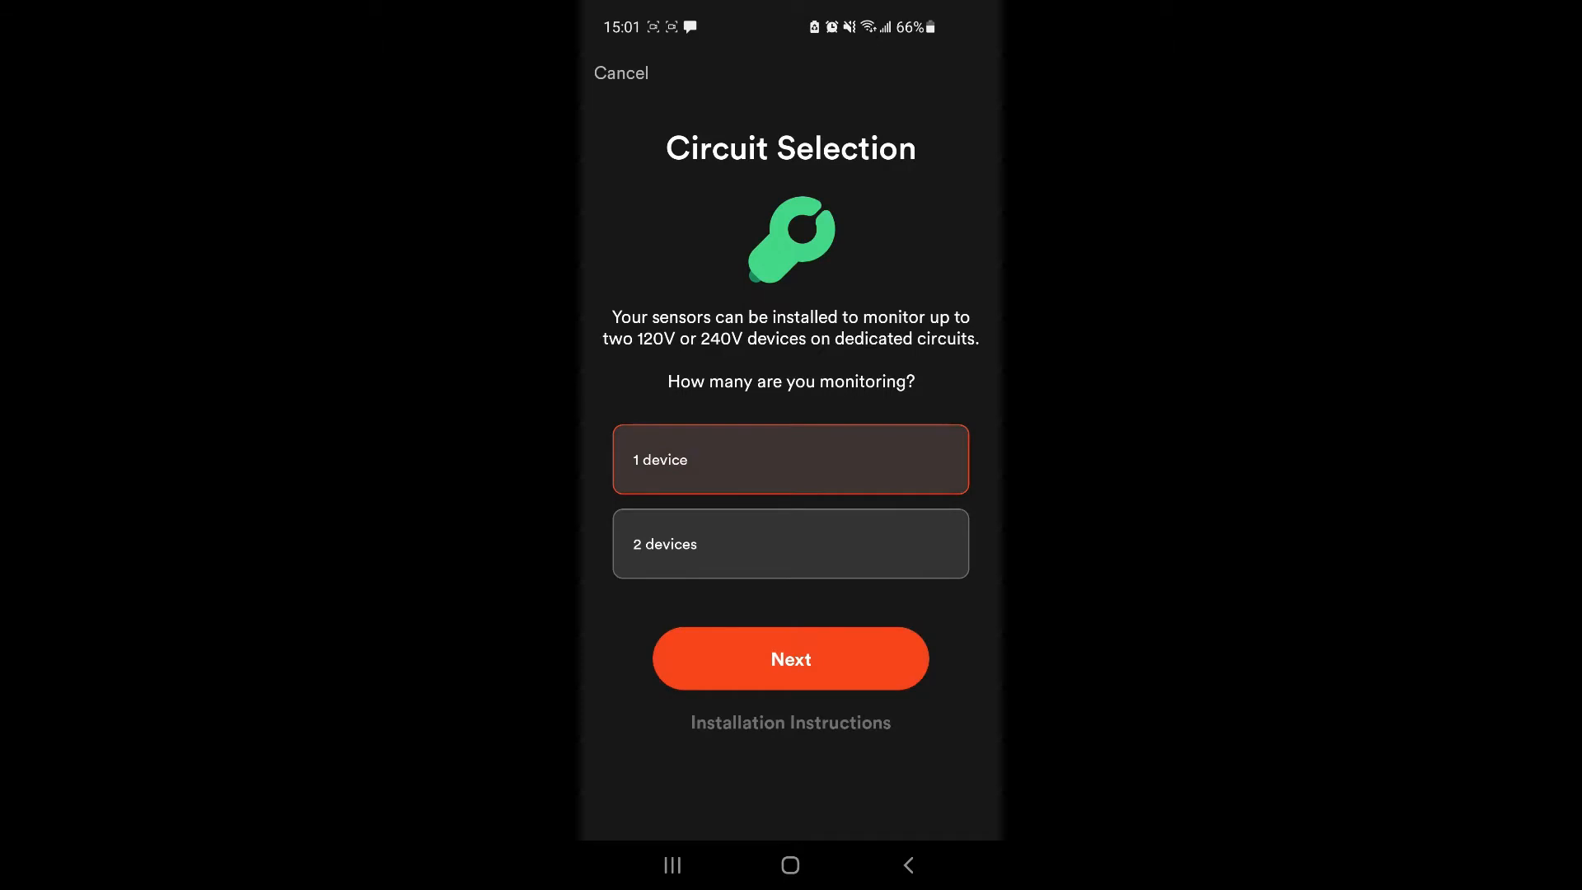
{"action": "left_click", "coordinate": [789, 658]}
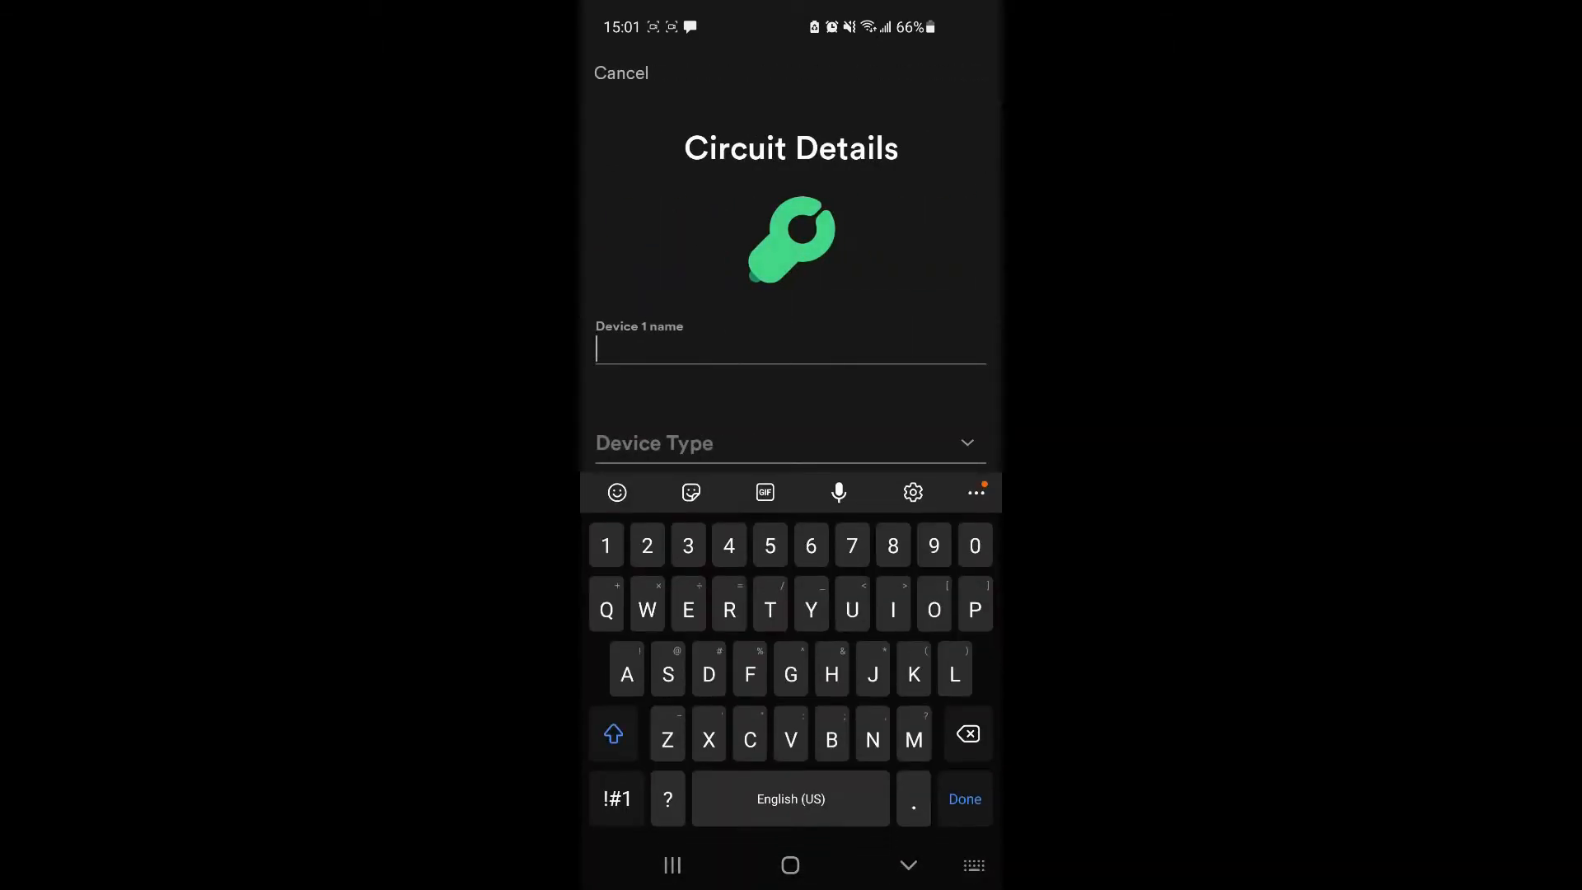
Step: Name Device 1 'Heater' with device type 240V and submit the circuit details
{"action": "type", "text": "Heater"}
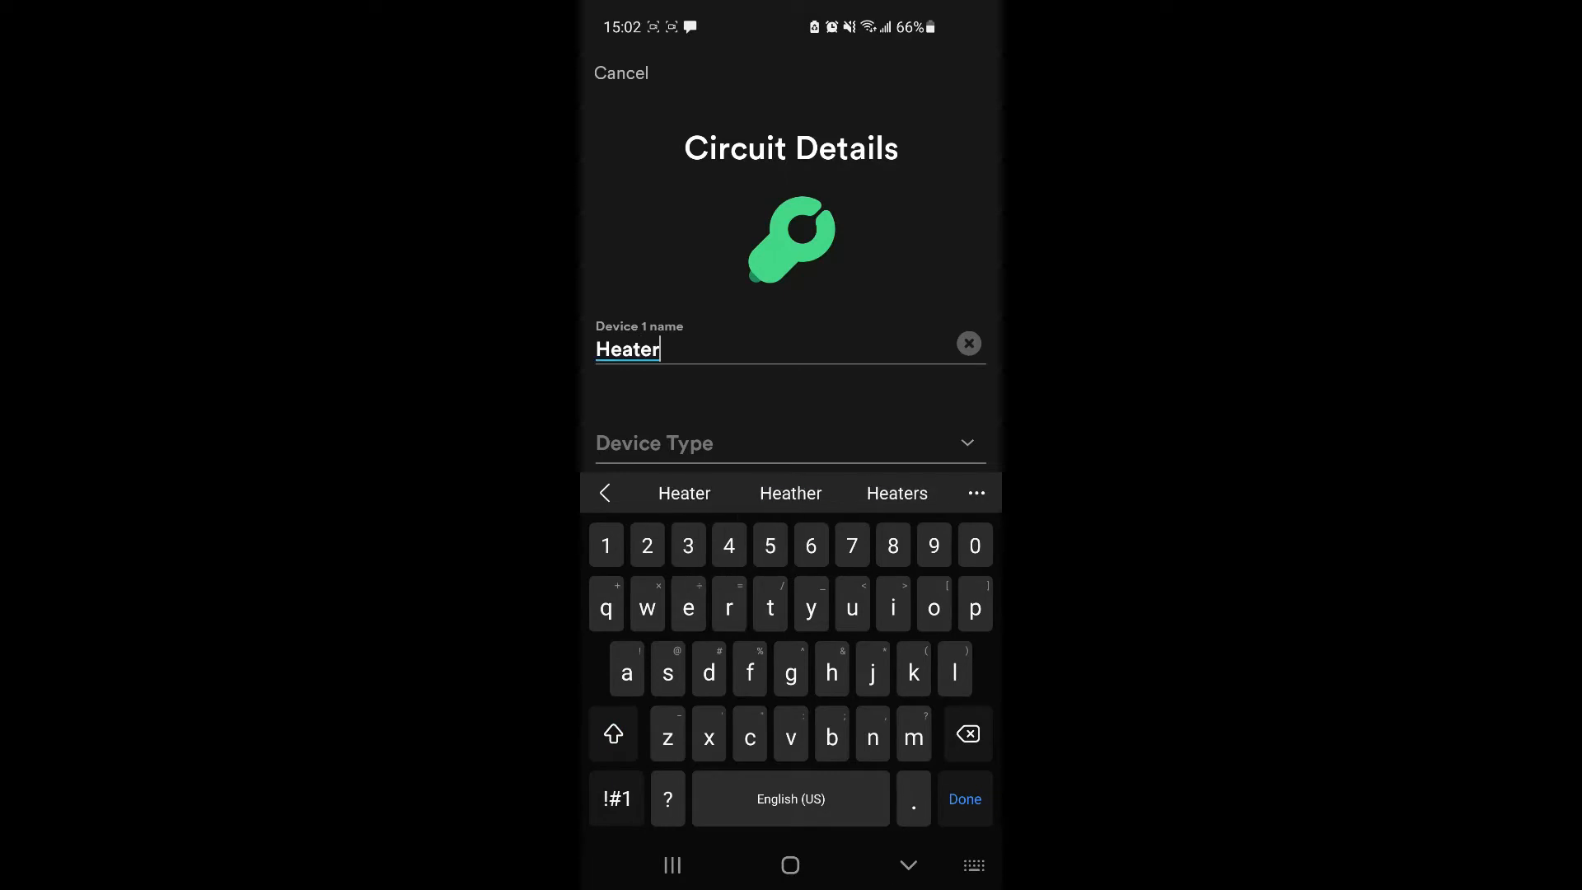
{"action": "left_click", "coordinate": [789, 443]}
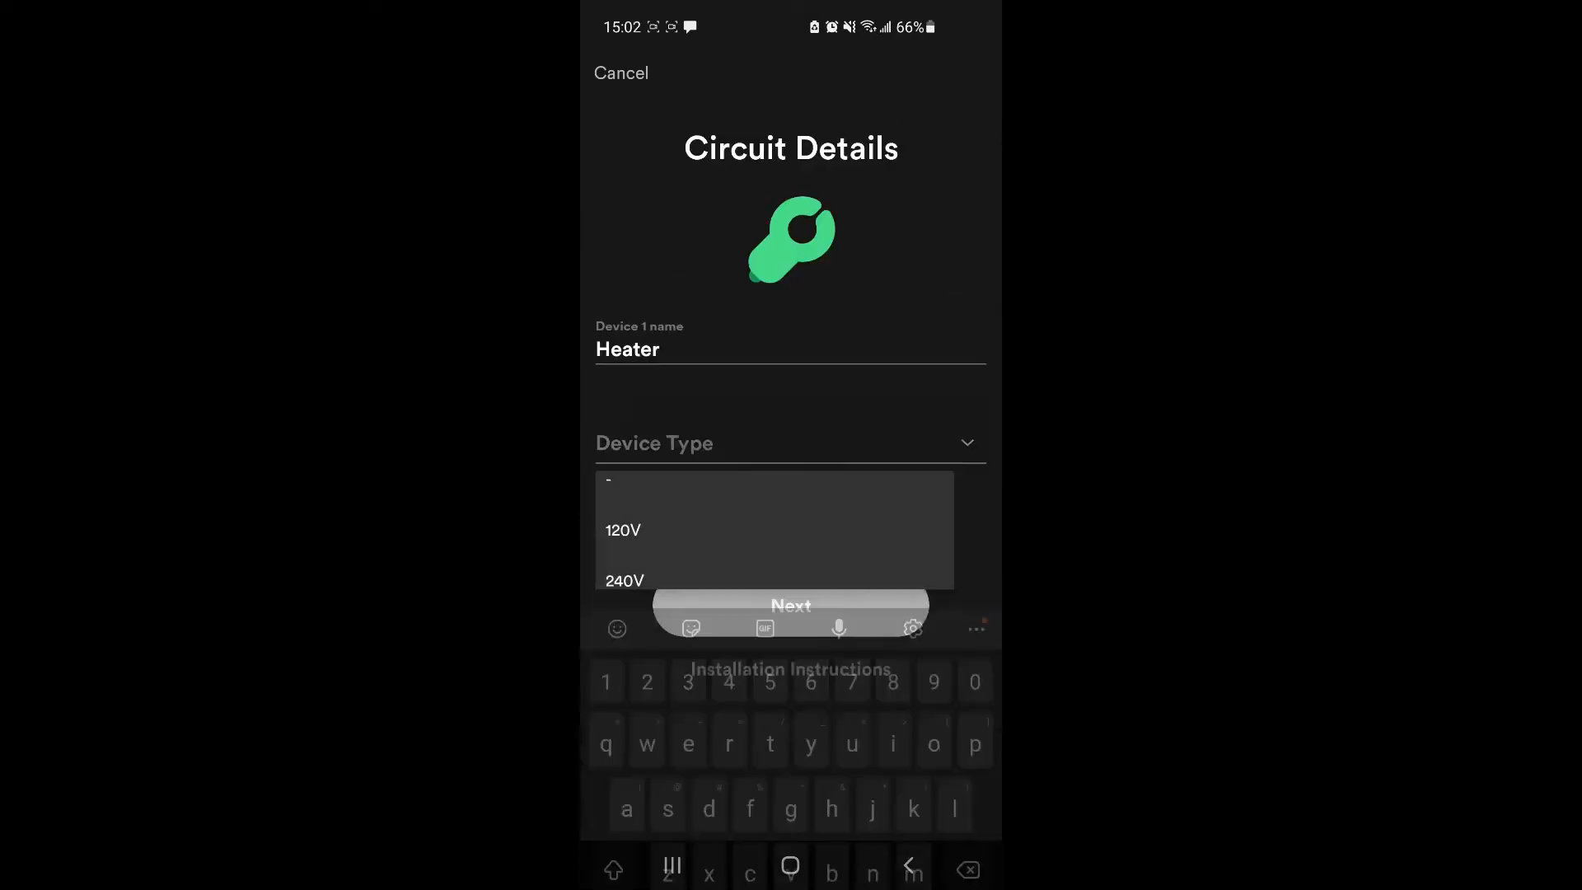
{"action": "left_click", "coordinate": [623, 580]}
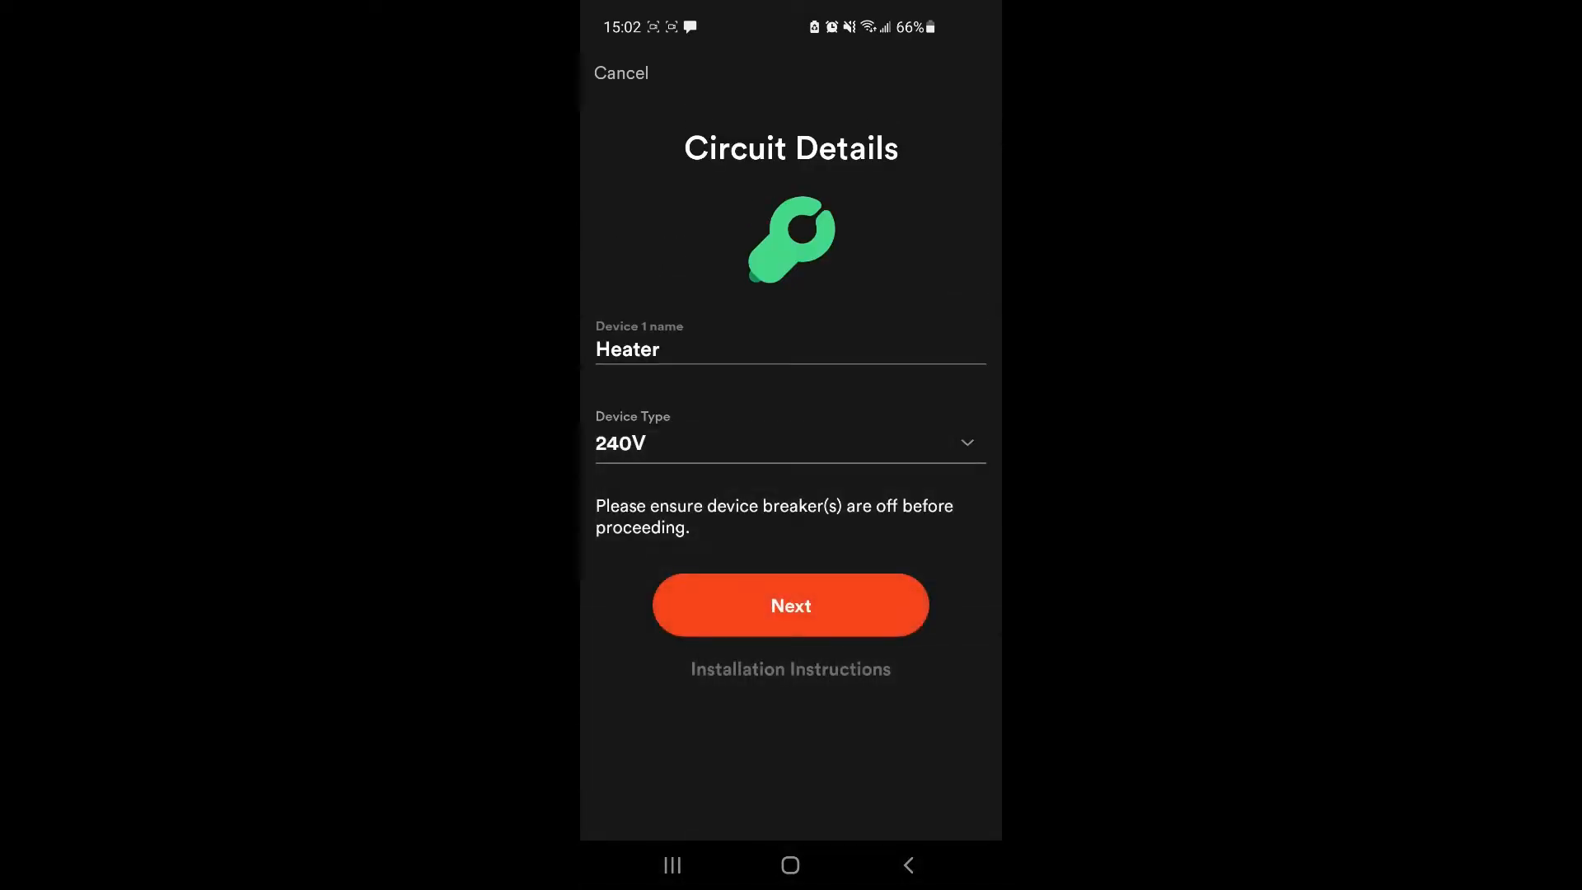
{"action": "left_click", "coordinate": [789, 605]}
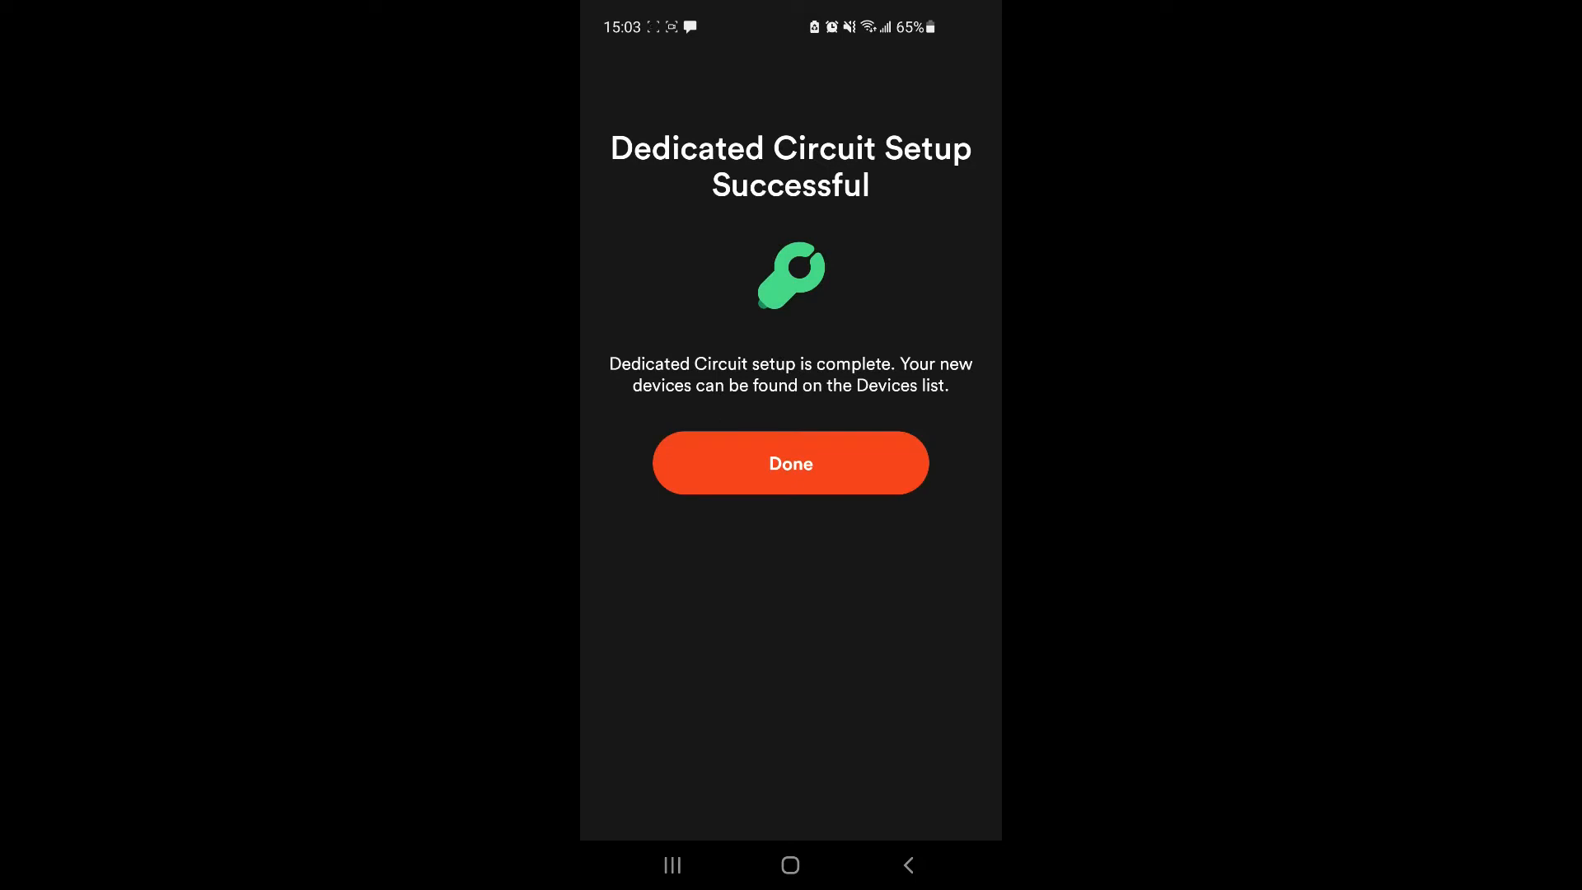
Step: Finish the setup with Done, landing on the Heater device page showing 3,897 W and On
{"action": "left_click", "coordinate": [789, 463]}
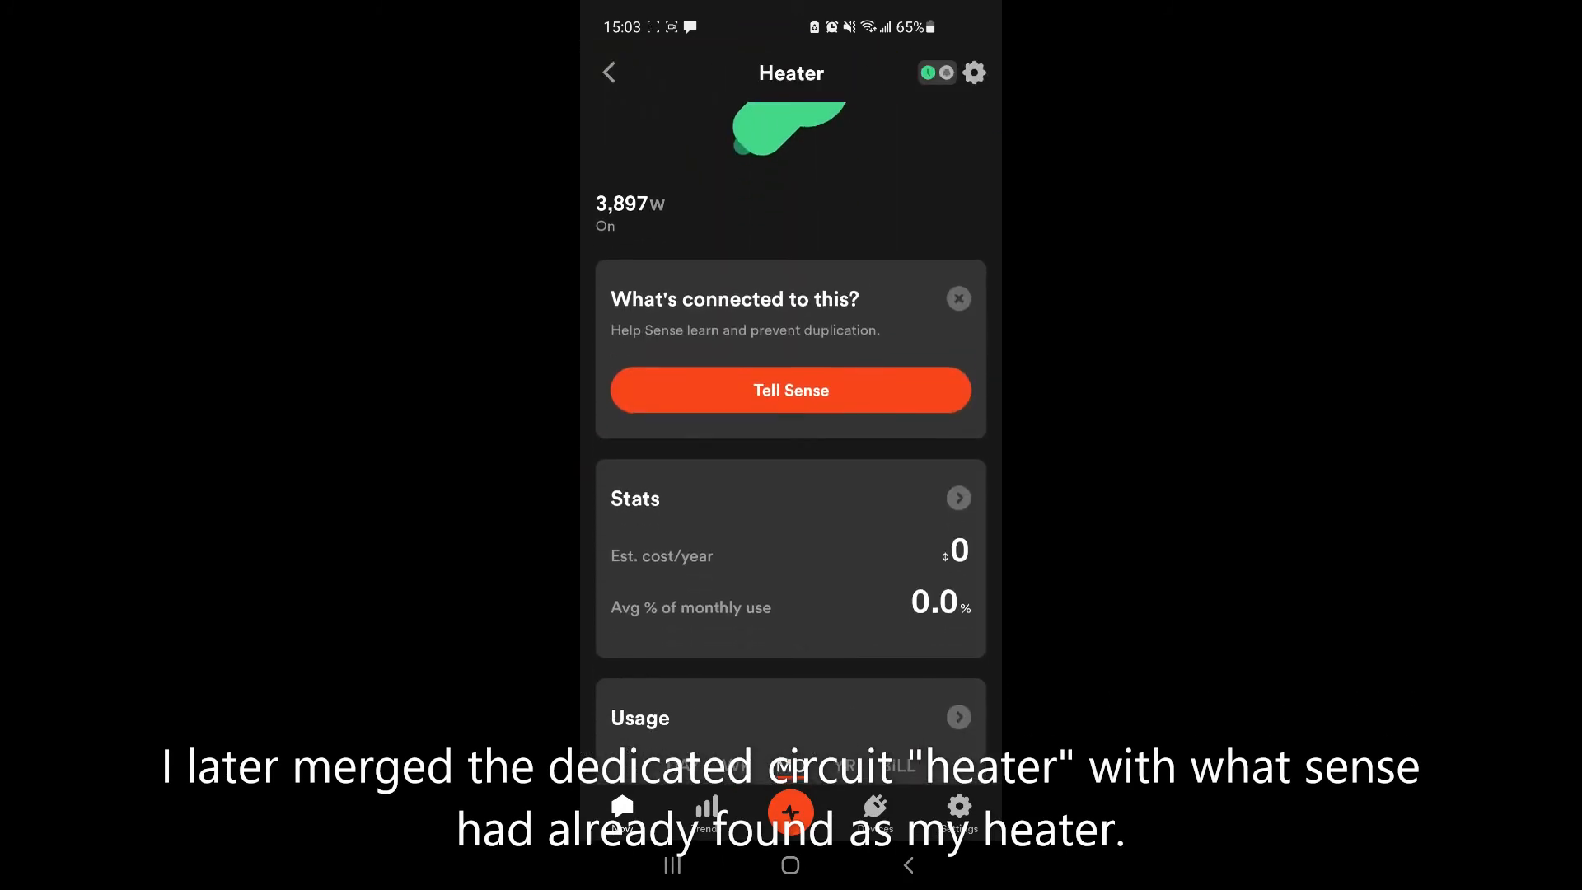
{"action": "scroll", "scroll_direction": "down", "scroll_amount": 3}
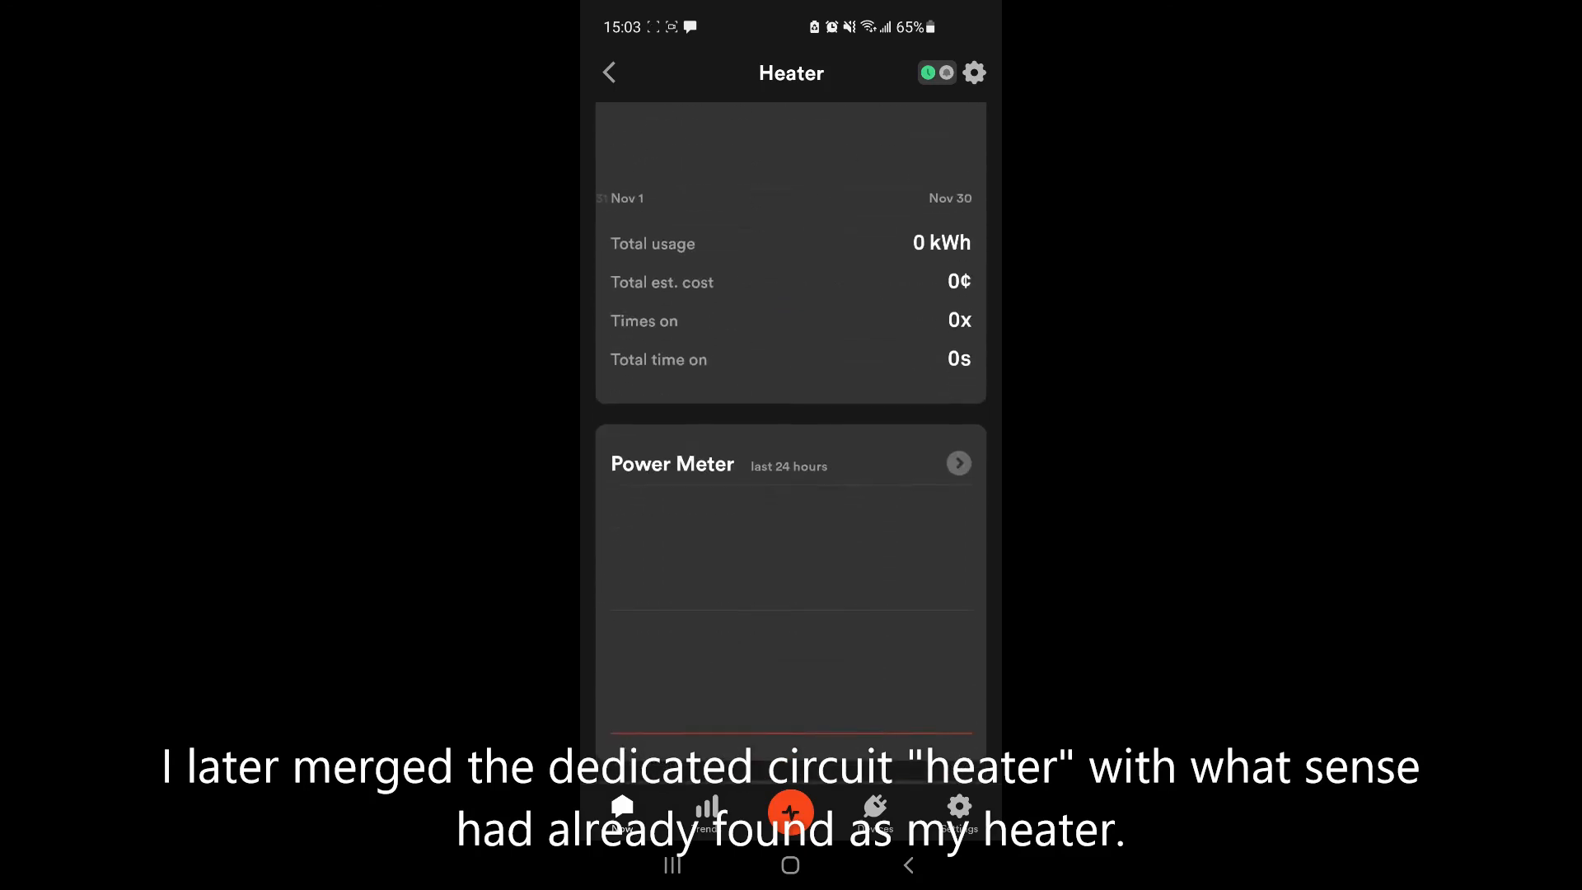
{"action": "scroll", "scroll_direction": "down", "scroll_amount": 3}
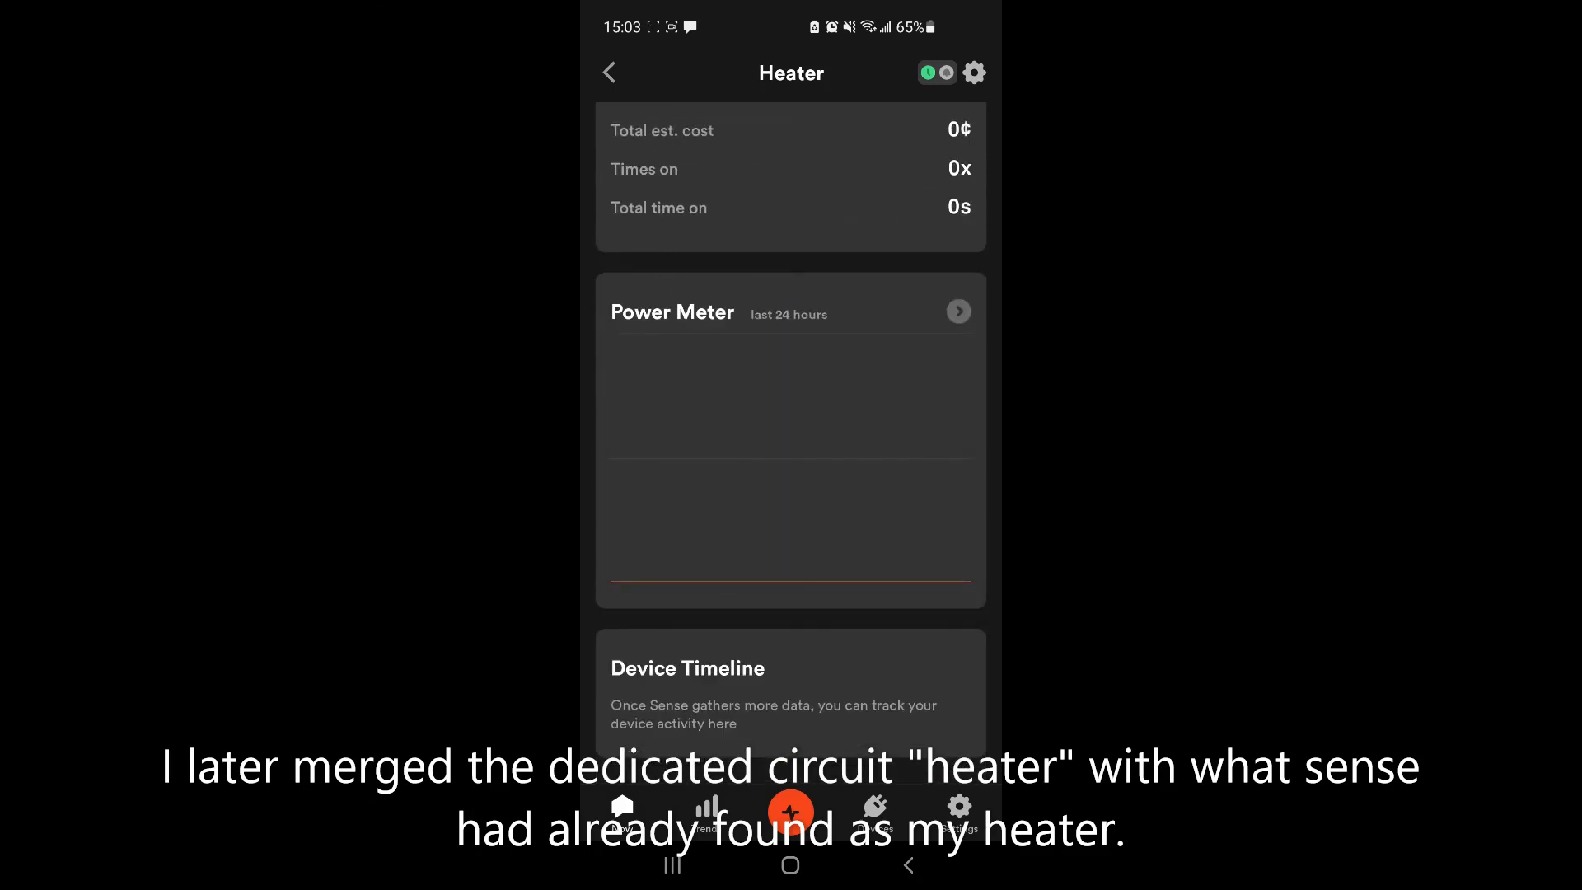